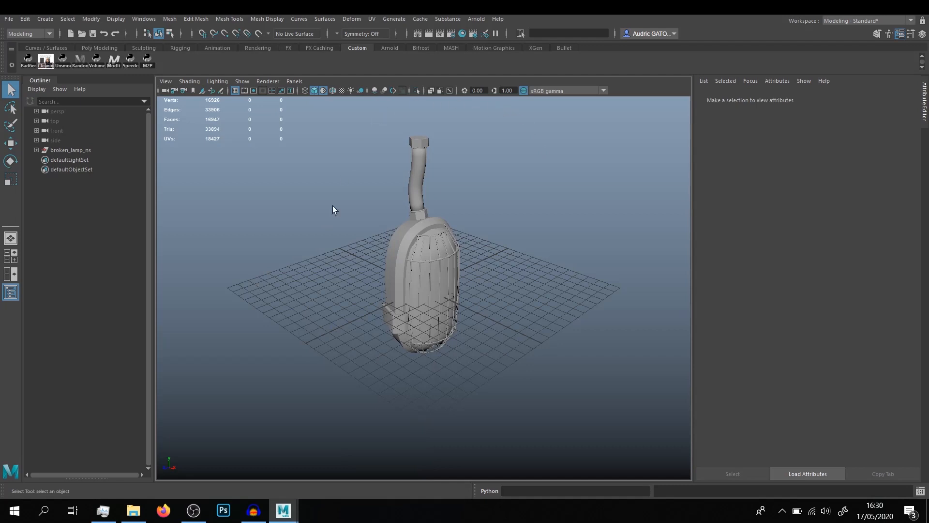
{"action": "mouse_move", "coordinate": [540, 246]}
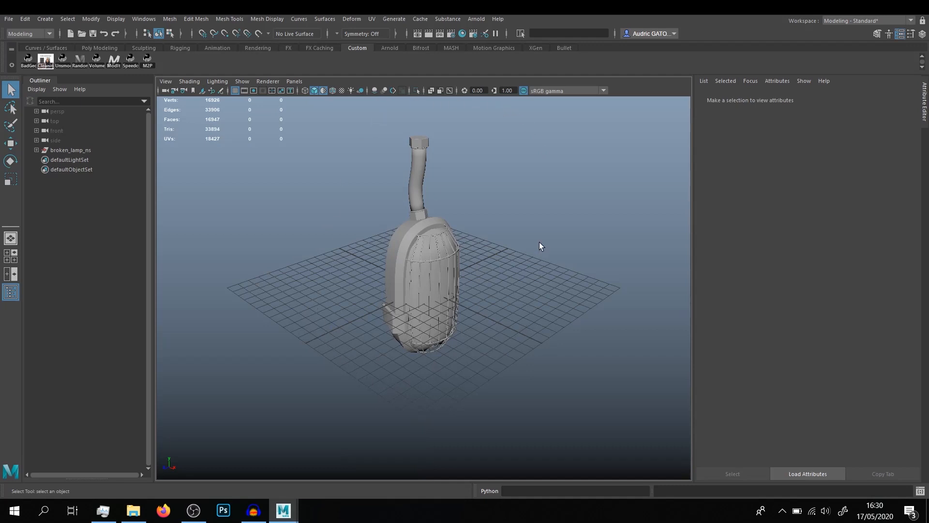
{"action": "mouse_move", "coordinate": [470, 64]}
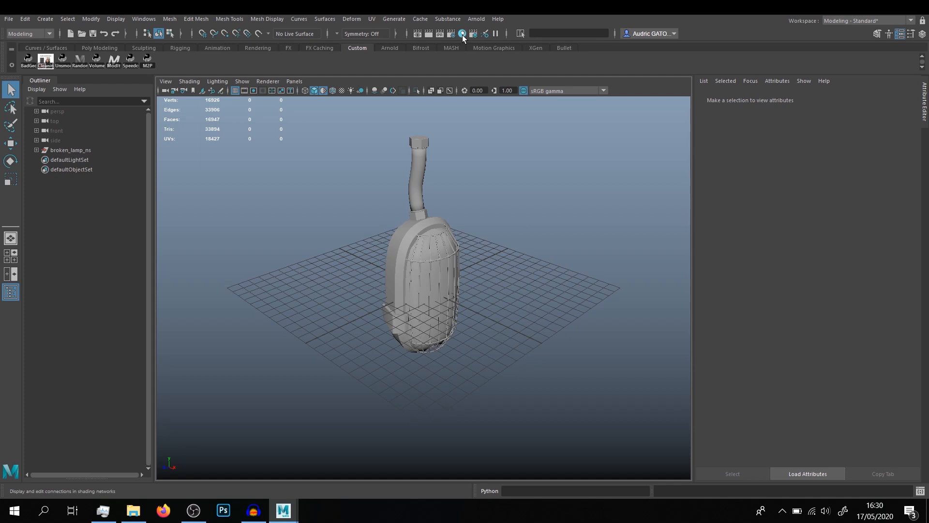
Step: Load the Substance_To_Arnold - GA.py script into the Script Editor
{"action": "left_click", "coordinate": [143, 19]}
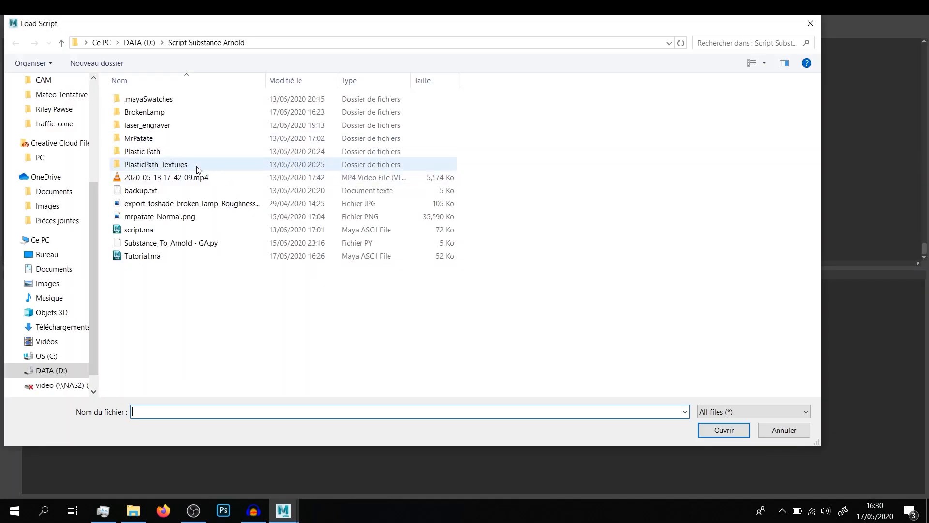
{"action": "left_click", "coordinate": [170, 242]}
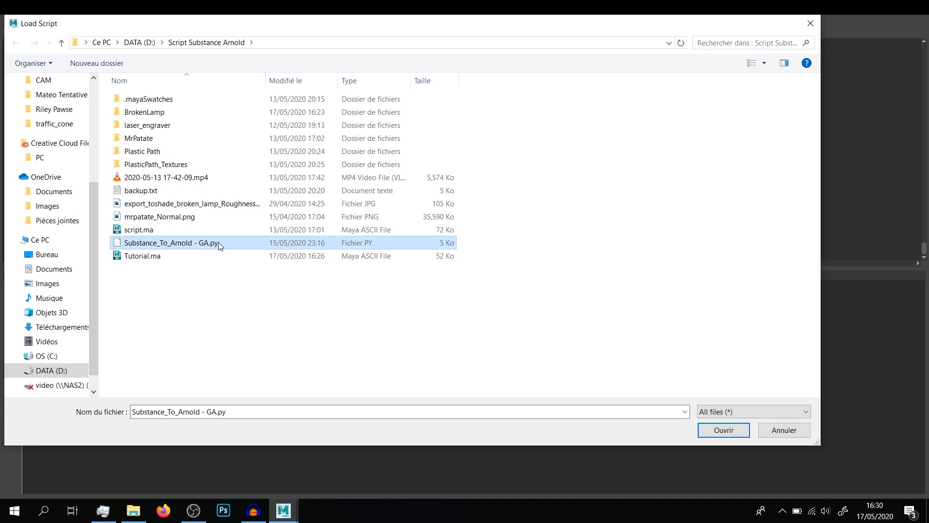
{"action": "left_click", "coordinate": [722, 430]}
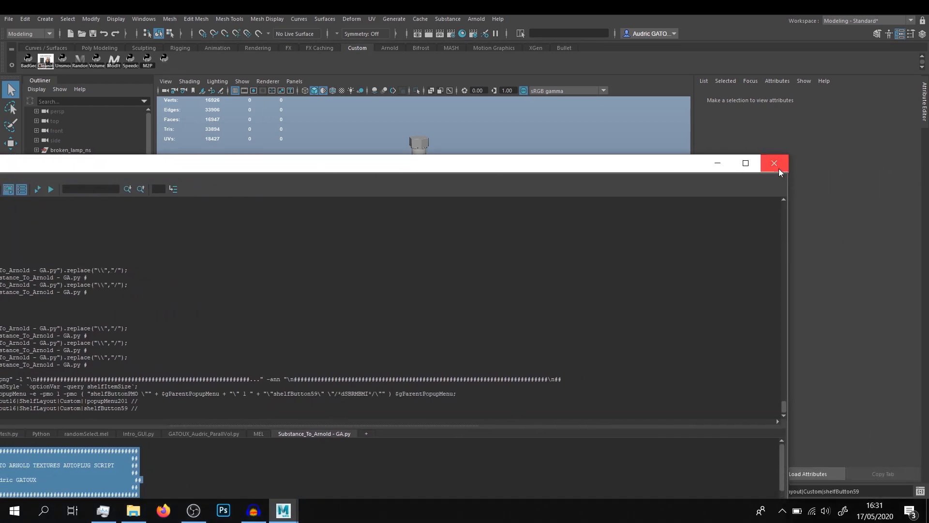
{"action": "left_click", "coordinate": [775, 163]}
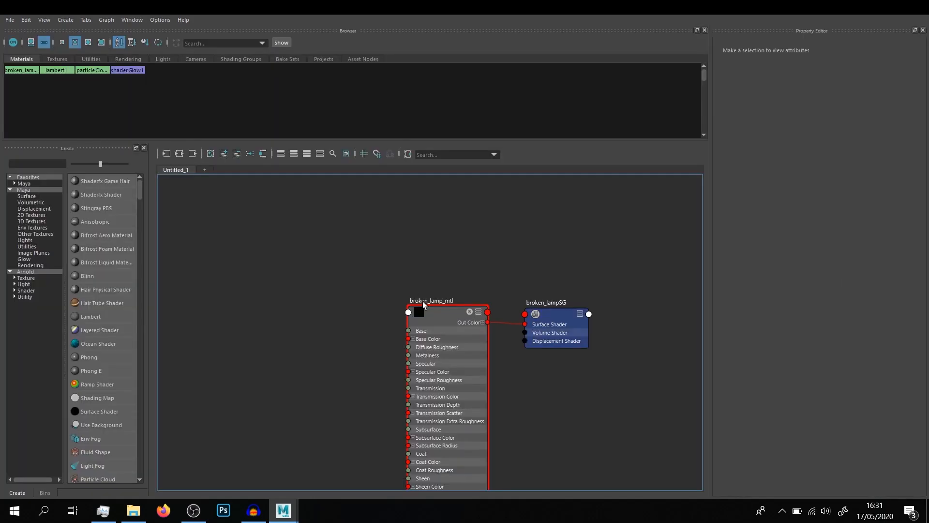
{"action": "mouse_move", "coordinate": [564, 306]}
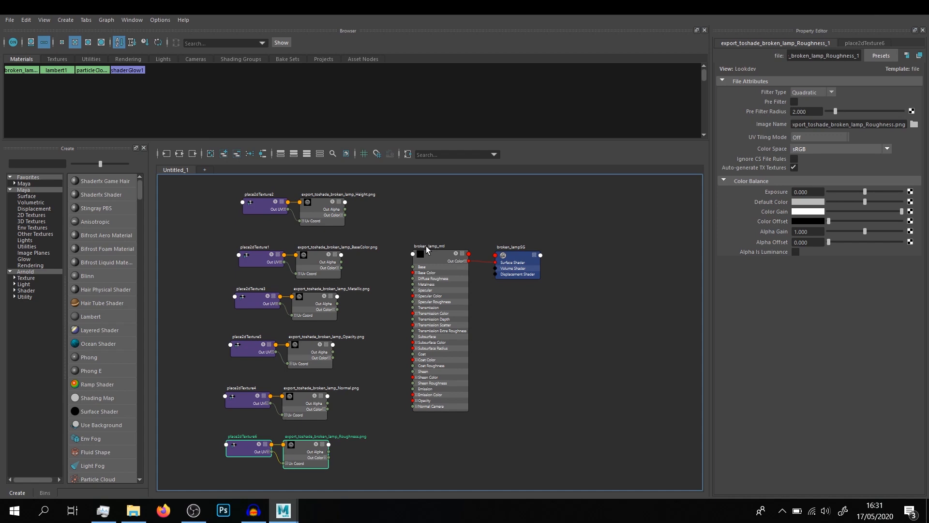
{"action": "mouse_move", "coordinate": [407, 335]}
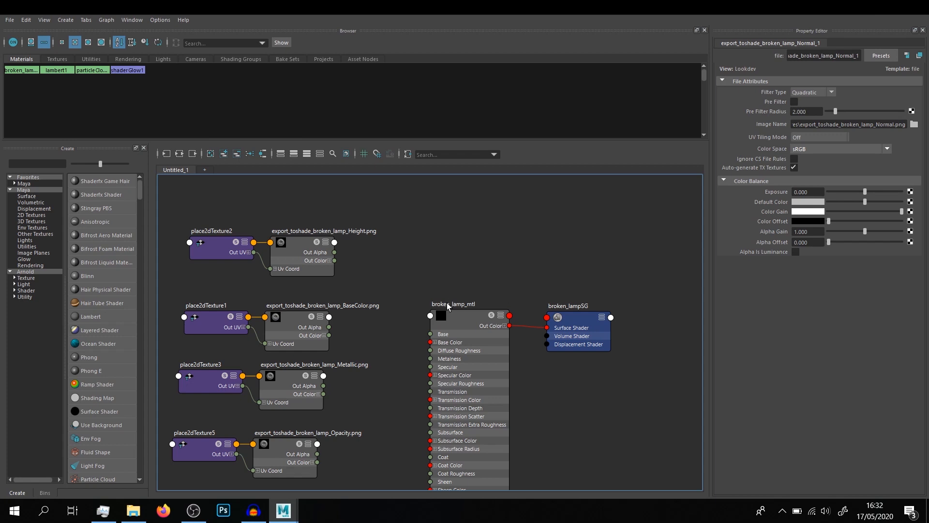
{"action": "mouse_move", "coordinate": [325, 236]}
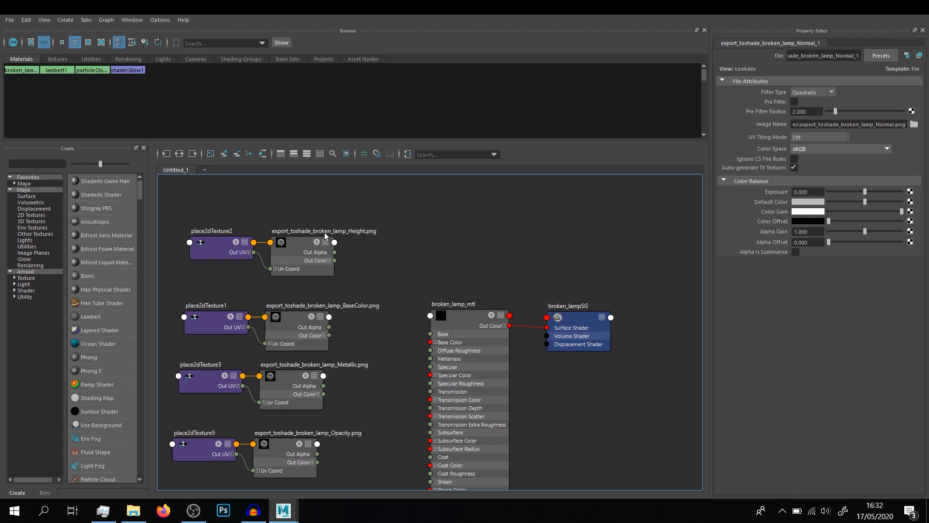
Step: Rename the broken_lamp_mtl material node in the Hypershade to broken_lamp
{"action": "left_click", "coordinate": [466, 303]}
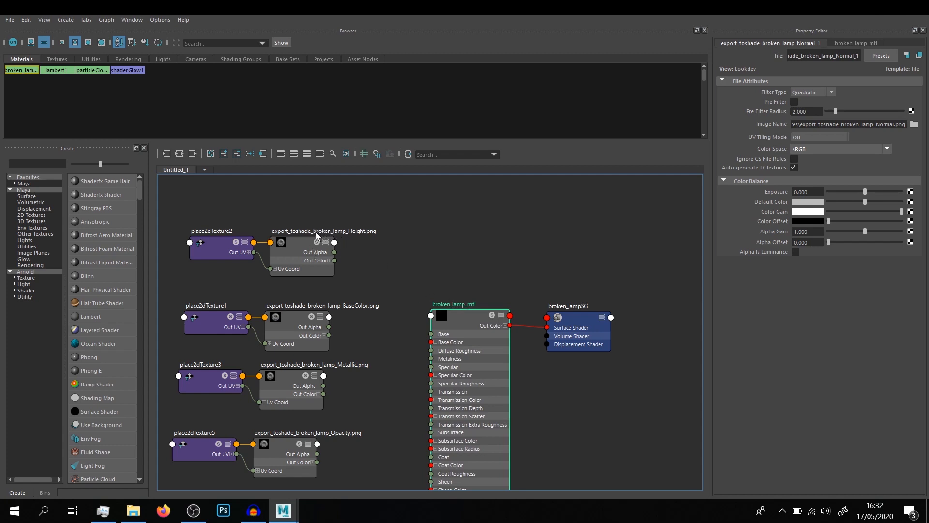
{"action": "mouse_move", "coordinate": [498, 308]}
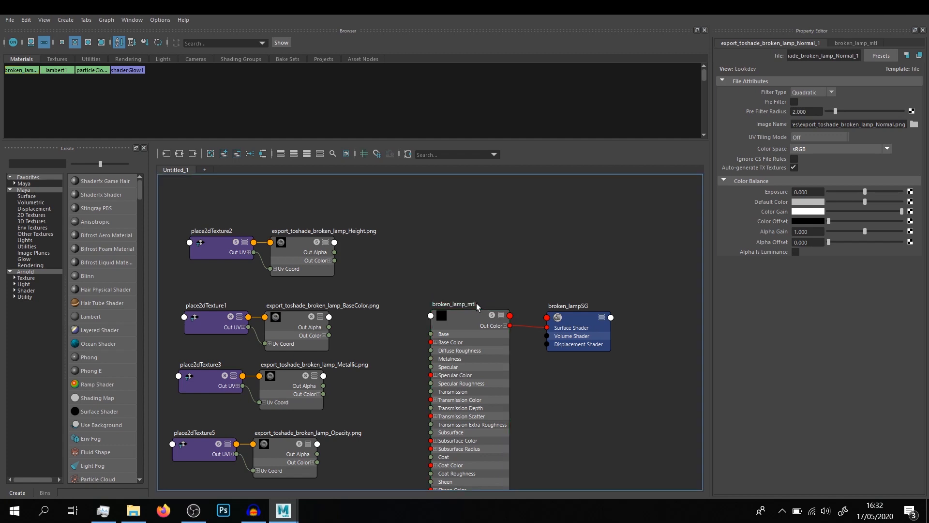
{"action": "double_click", "coordinate": [454, 302]}
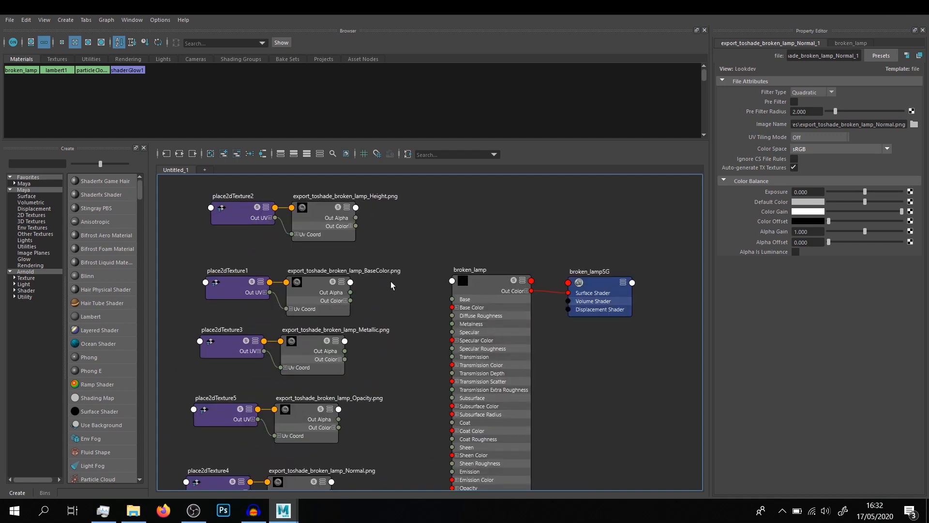
{"action": "scroll", "scroll_direction": "down", "scroll_amount": 3}
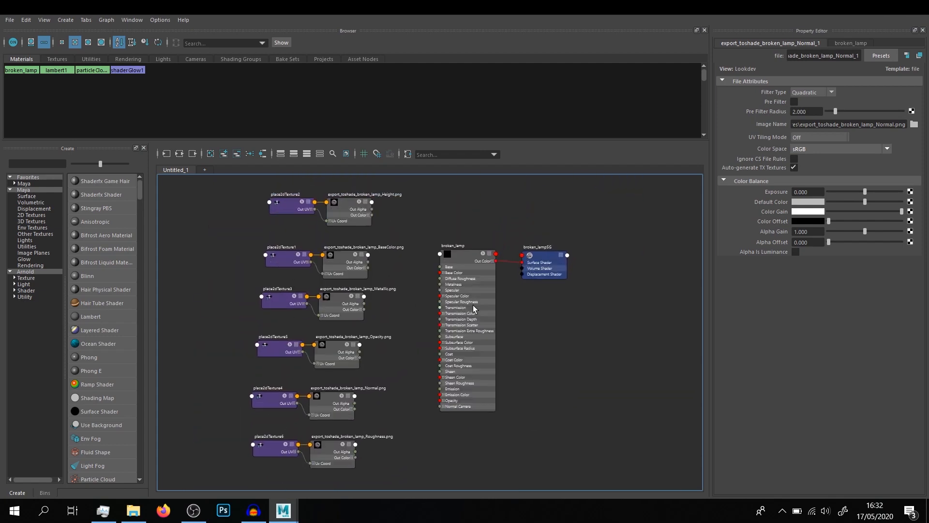
Step: Run the Substance to Arnold shelf script and check the wired file, normal and displacement nodes
{"action": "left_click", "coordinate": [452, 245]}
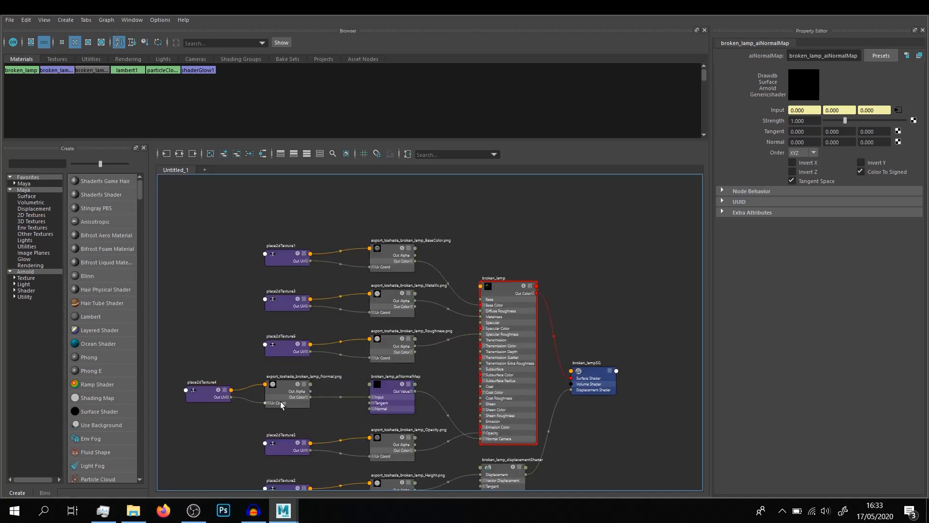
{"action": "left_click", "coordinate": [304, 391]}
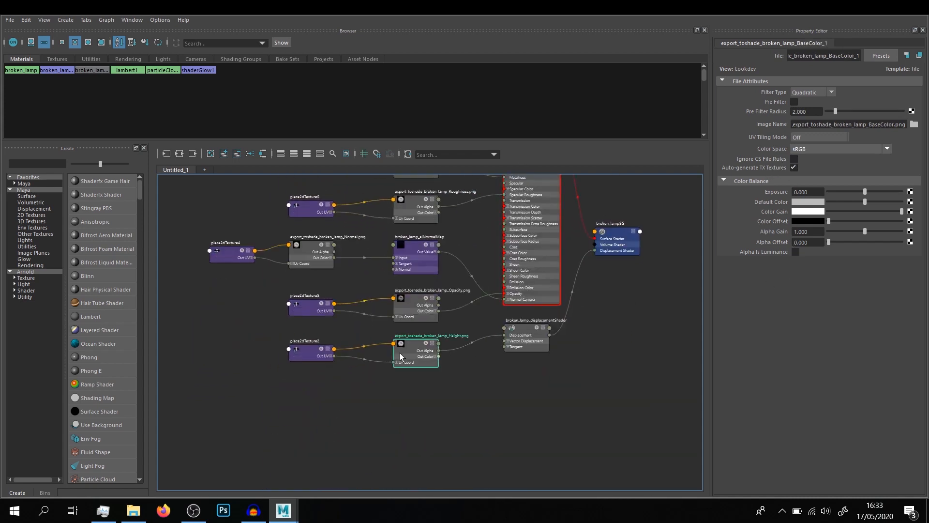
{"action": "left_click", "coordinate": [415, 335]}
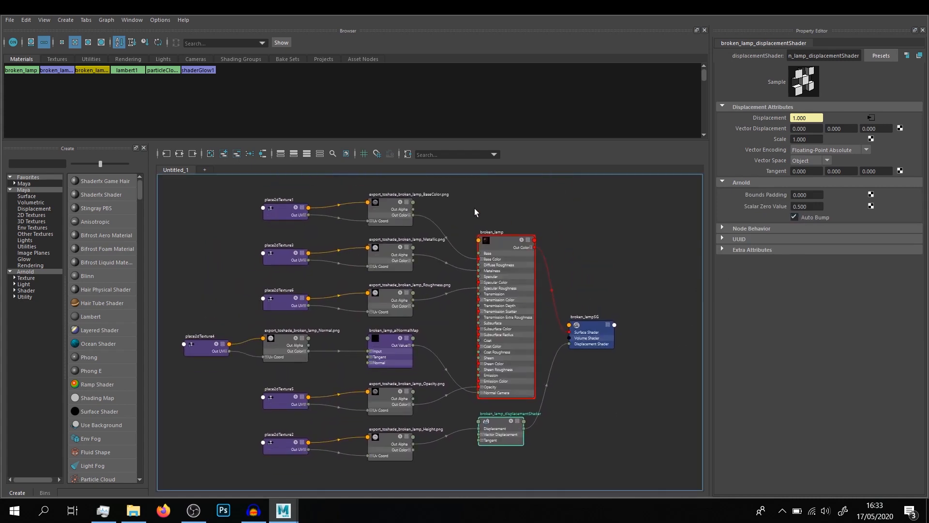
{"action": "mouse_move", "coordinate": [549, 448]}
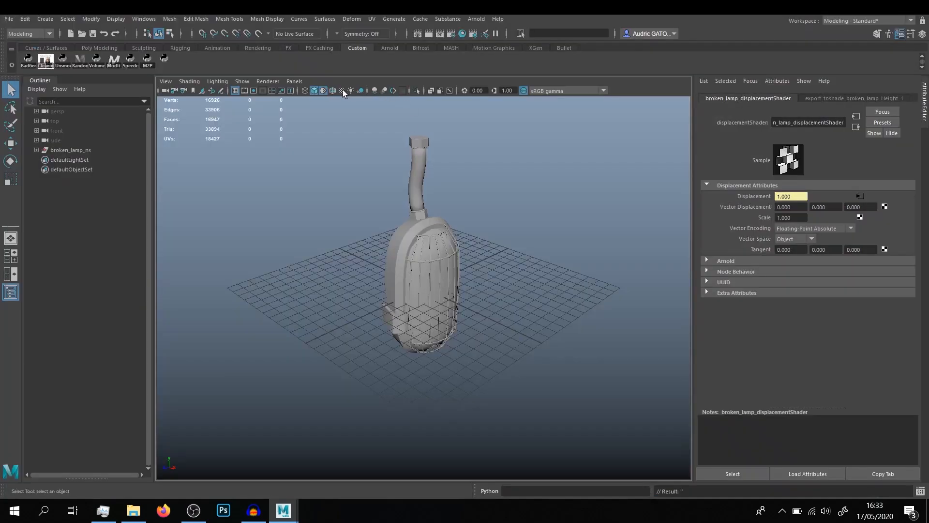
Step: Enable Textured display and orbit around the lamp to view its cage, front and side
{"action": "left_click", "coordinate": [341, 90]}
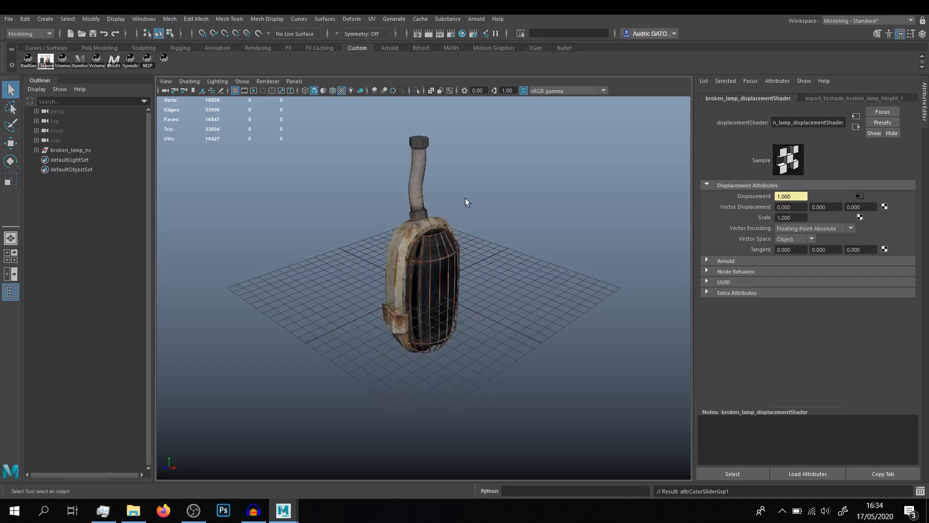
{"action": "left_click_drag", "start_coordinate": [466, 202], "coordinate": [494, 260]}
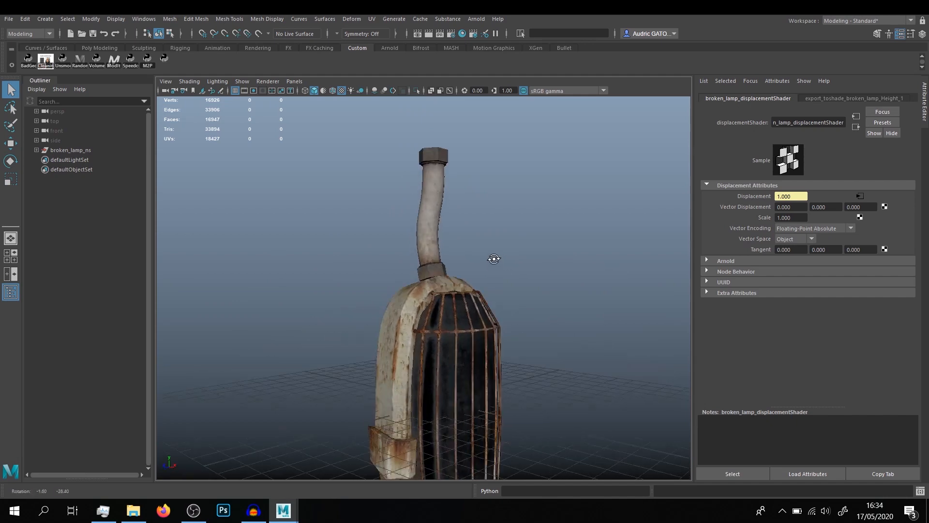
{"action": "left_click_drag", "start_coordinate": [494, 259], "coordinate": [499, 222]}
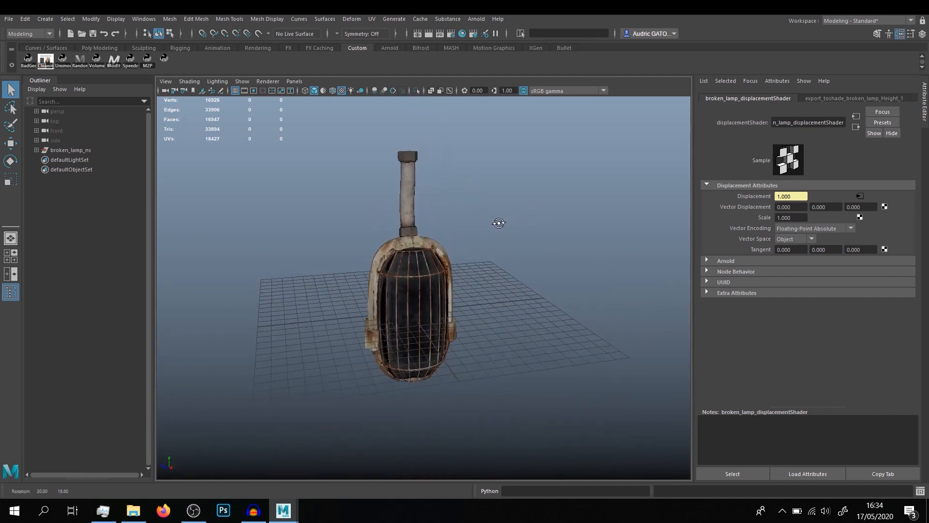
{"action": "left_click_drag", "start_coordinate": [500, 223], "coordinate": [458, 313]}
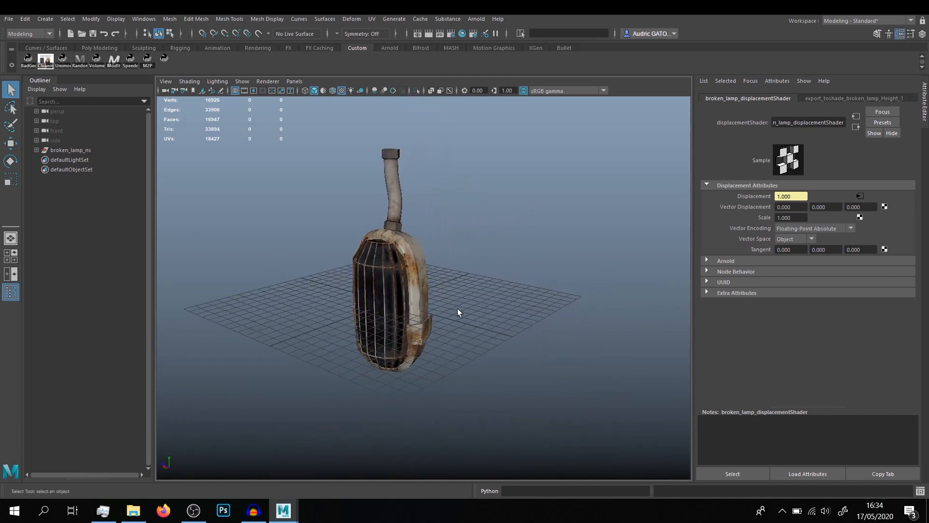